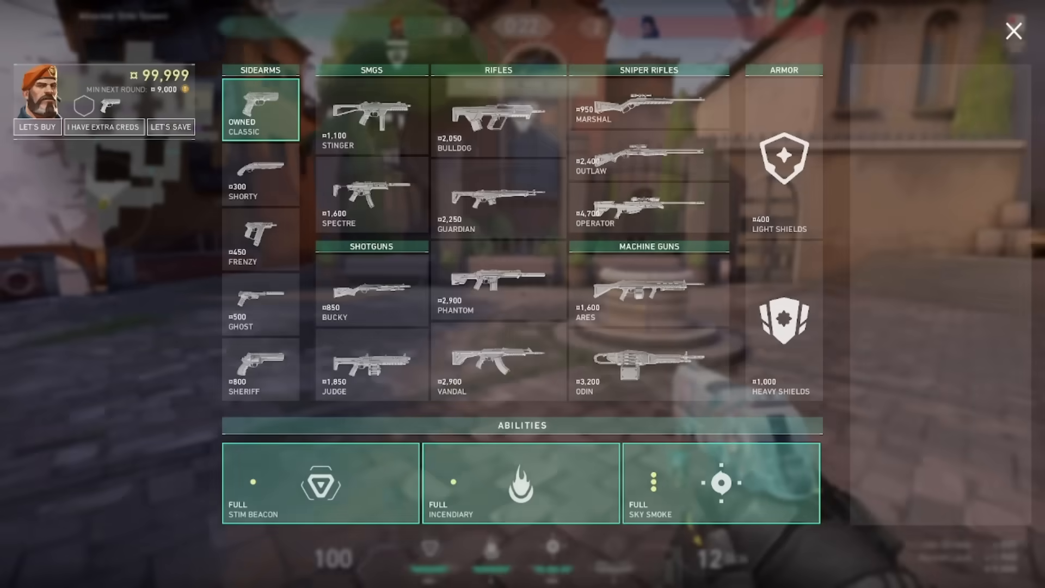
Select the Ares machine gun to display its stats: 13 rounds per second, 50-round magazine
click(648, 292)
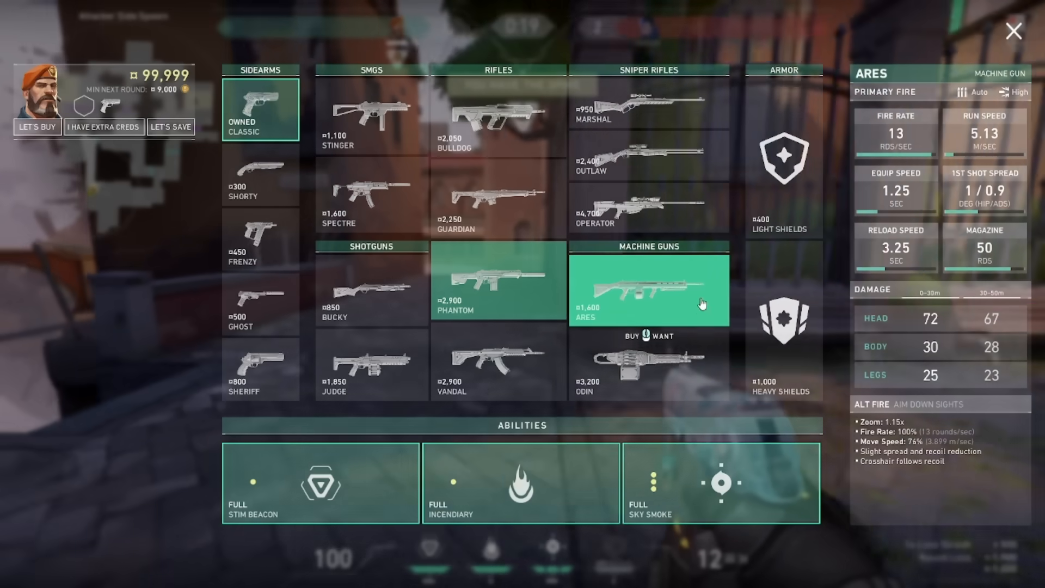